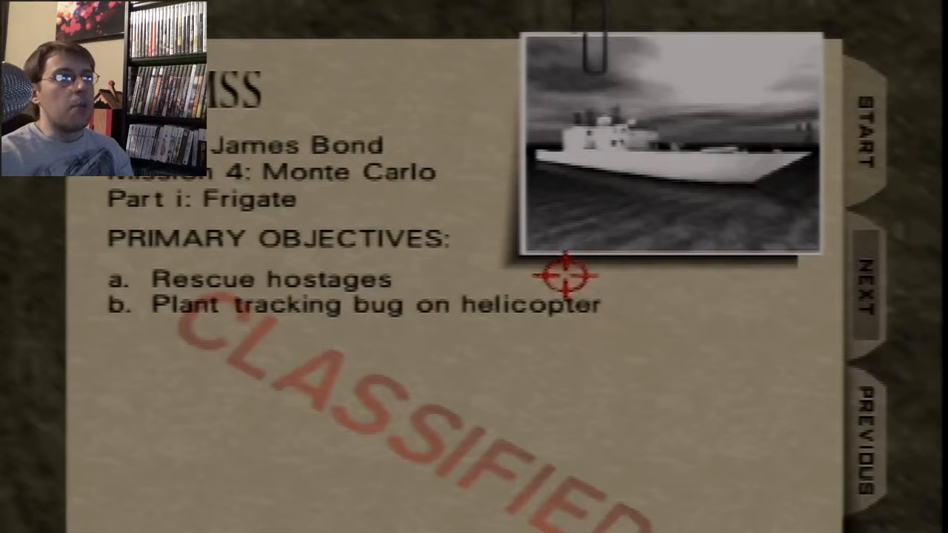
{"action": "mouse_move", "coordinate": [807, 141]}
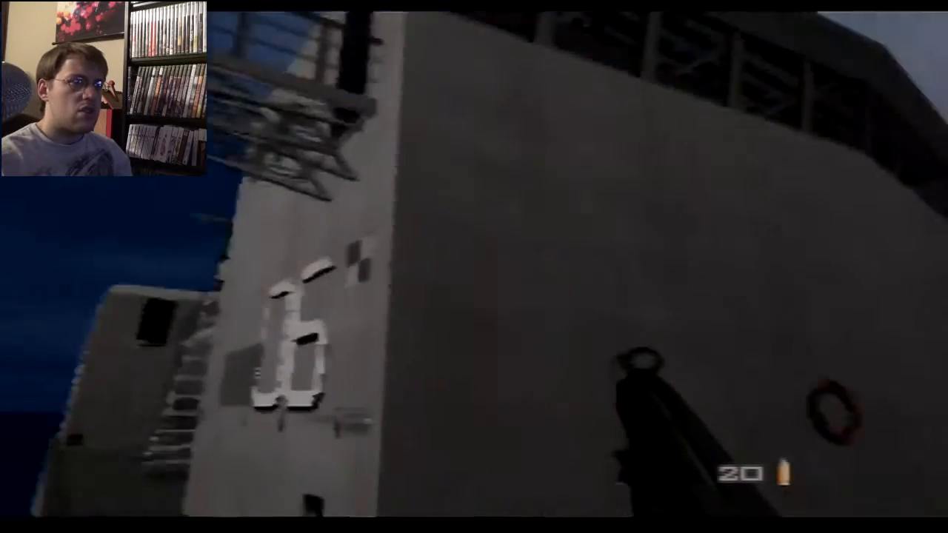
{"action": "mouse_move", "coordinate": [474, 266]}
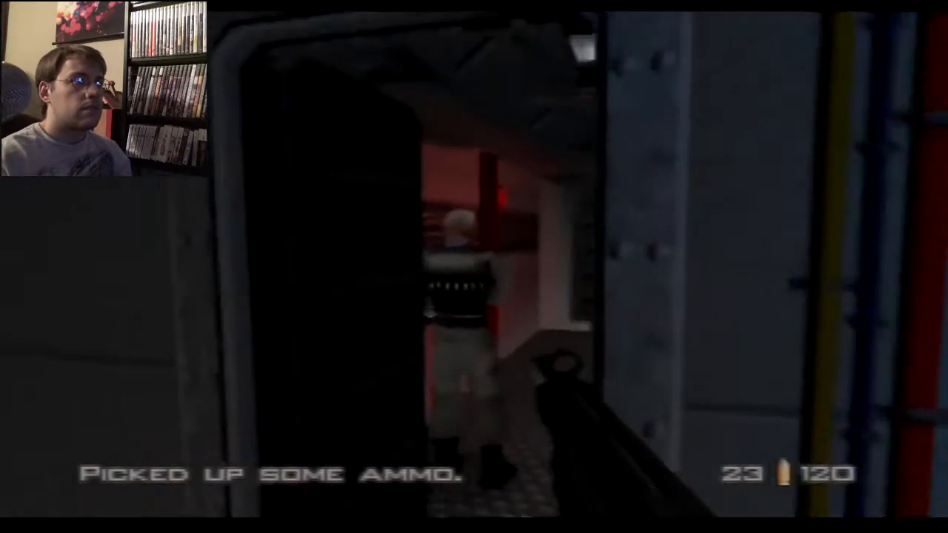
Fight through the frigate to finish with a 02:24 time, 20 kills and 66.2% accuracy.
{"action": "left_click", "coordinate": [563, 362]}
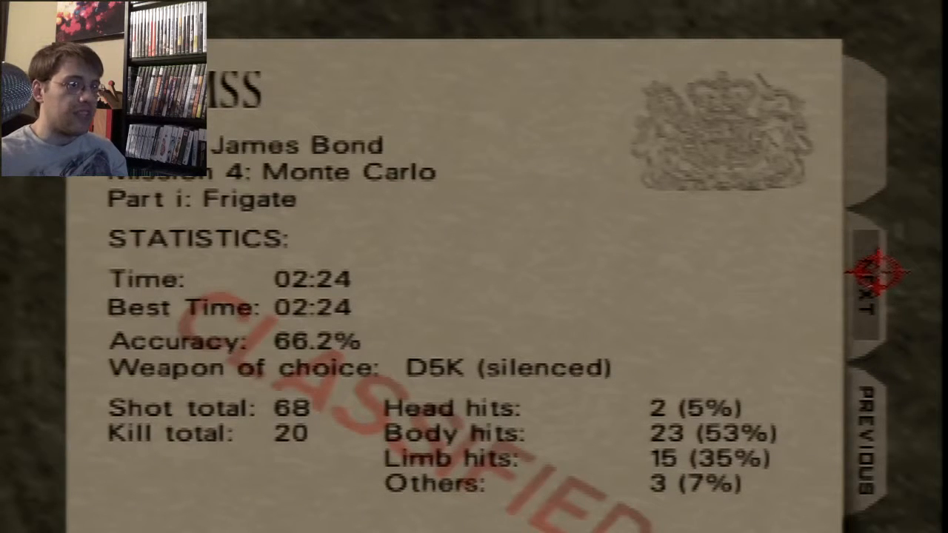
Advance to the Mission 5 Severnaya Surface briefing listing the bunker objectives.
{"action": "left_click", "coordinate": [870, 289]}
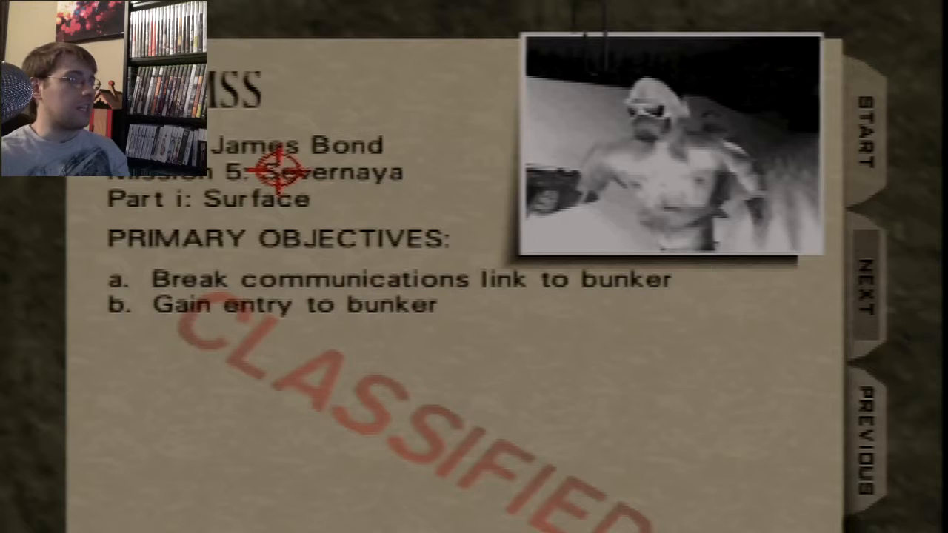
{"action": "mouse_move", "coordinate": [600, 328]}
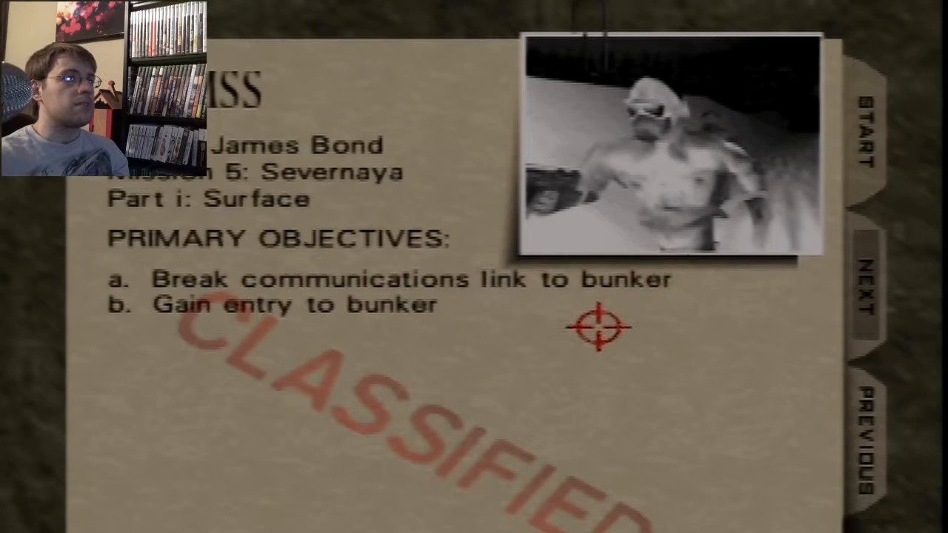
{"action": "mouse_move", "coordinate": [815, 329]}
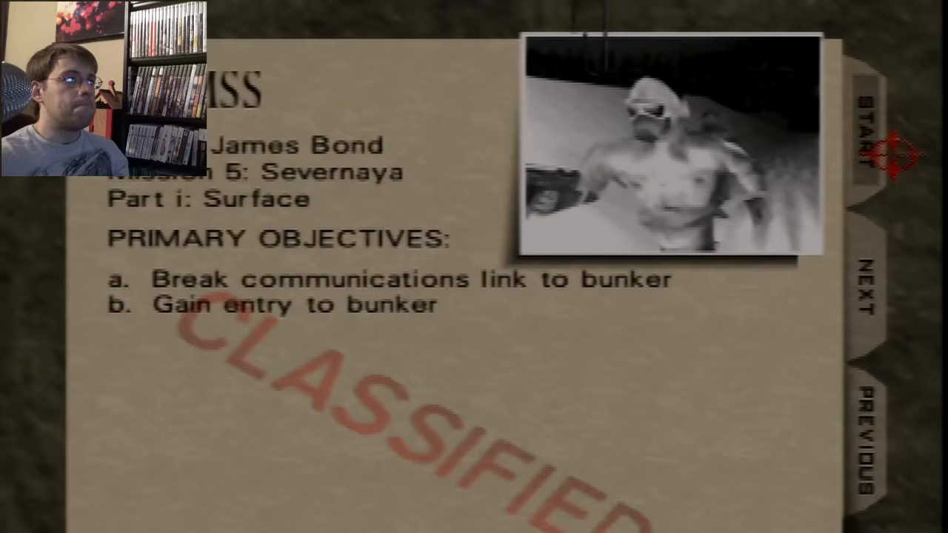
{"action": "left_click", "coordinate": [869, 118]}
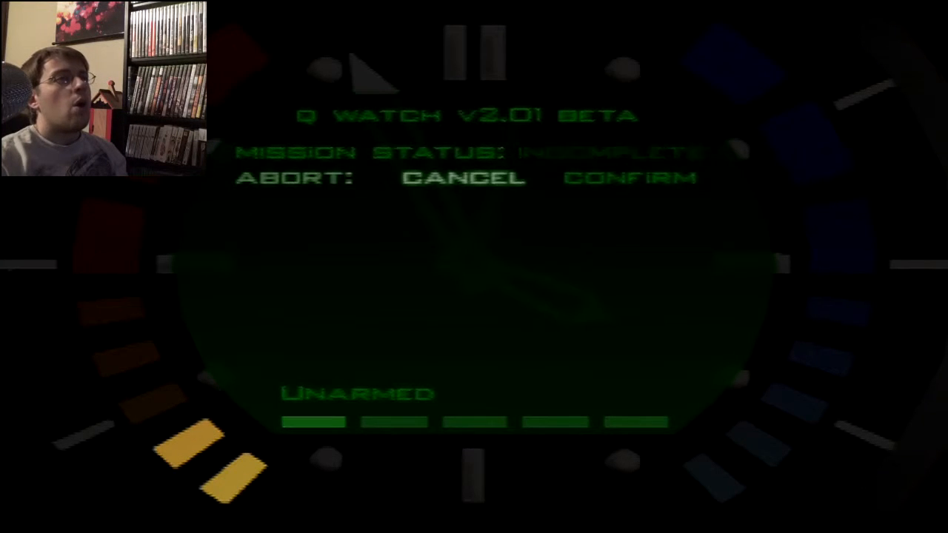
Confirm the Abort on the Q Watch menu to return to mission select.
{"action": "left_click", "coordinate": [628, 177]}
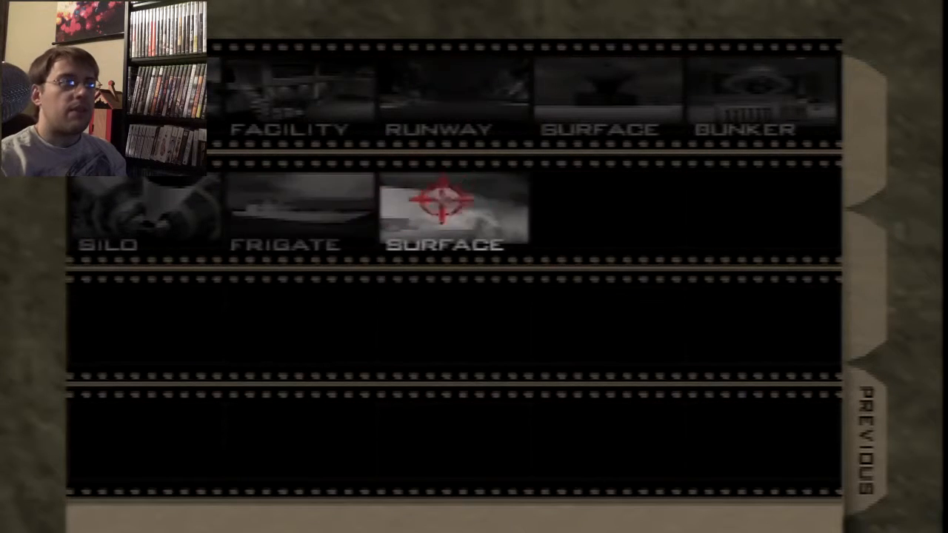
Select the second Surface tile to relaunch the snowy Severnaya level.
{"action": "left_click", "coordinate": [453, 211]}
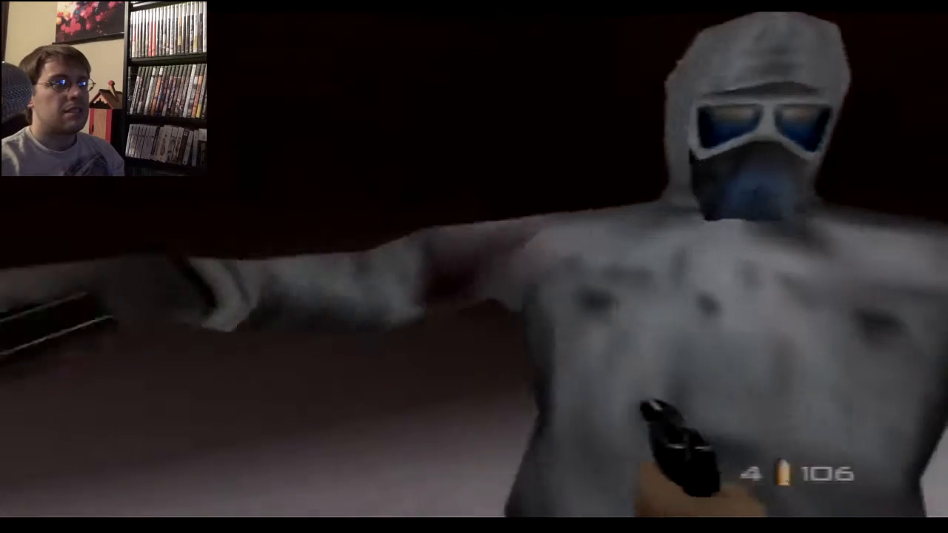
{"action": "left_click", "coordinate": [474, 296]}
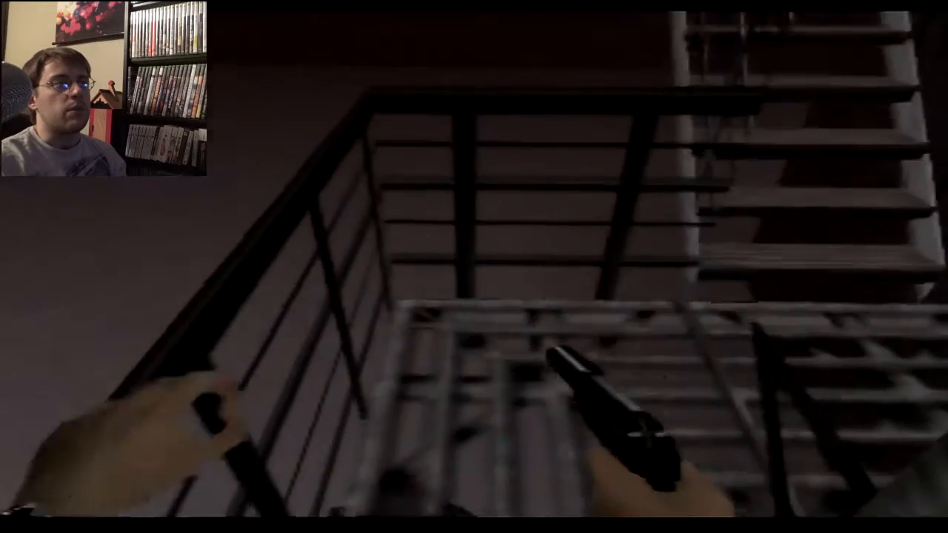
{"action": "key", "text": "tab"}
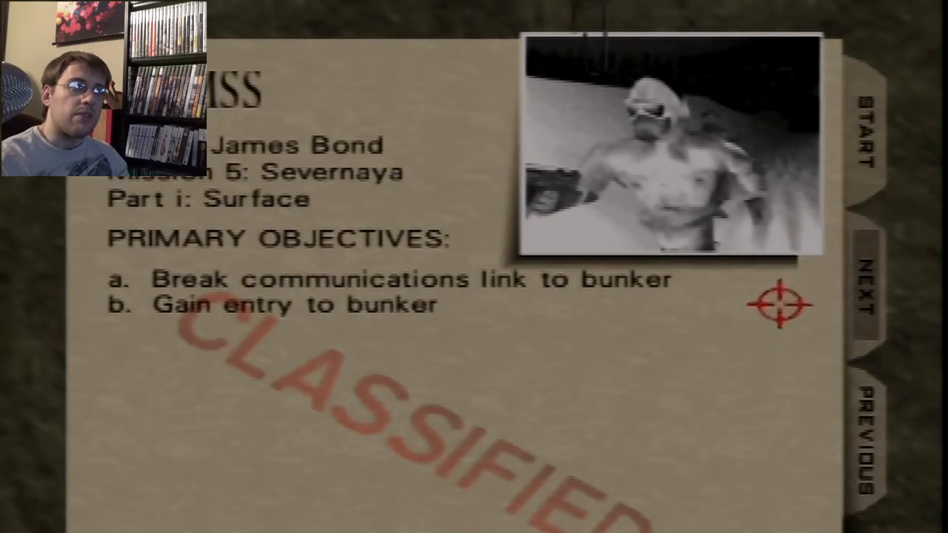
{"action": "mouse_move", "coordinate": [836, 259]}
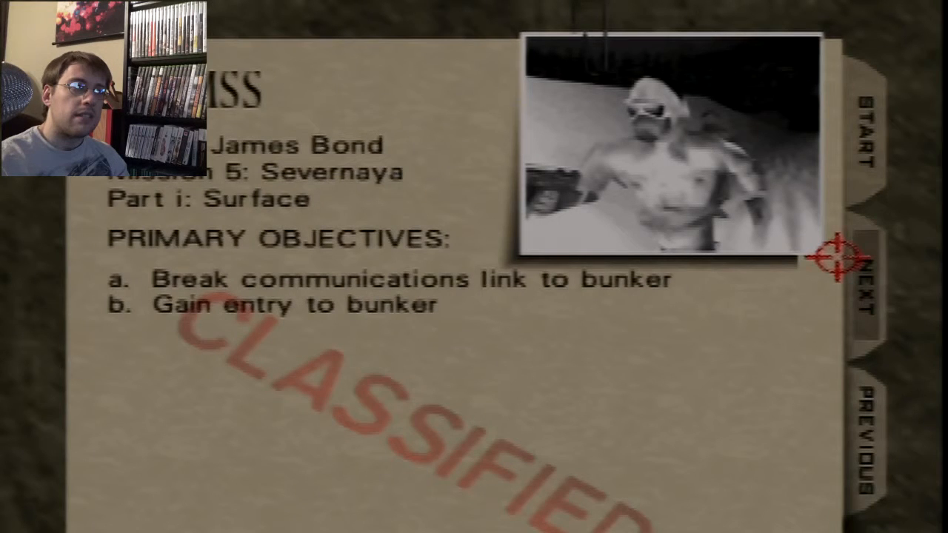